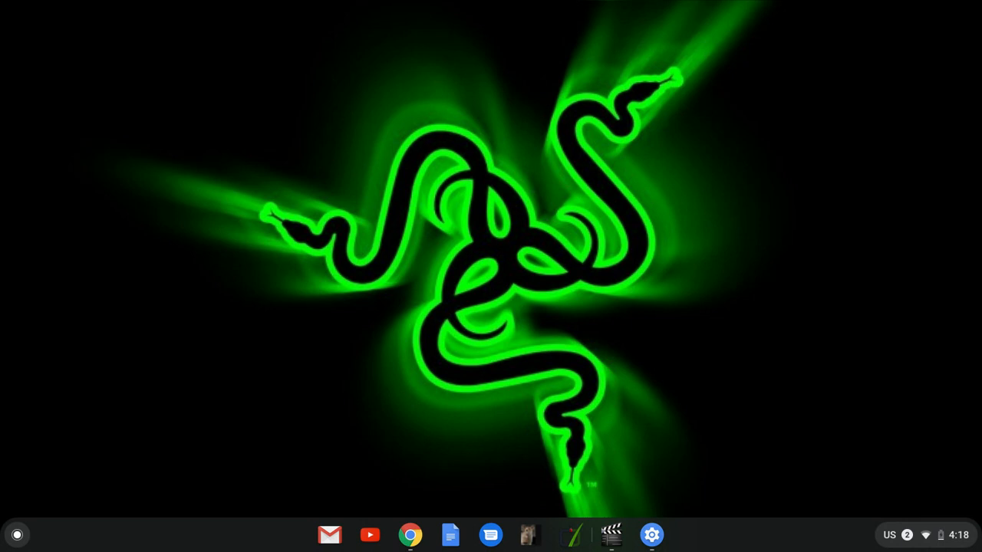
mouse_move(598, 546)
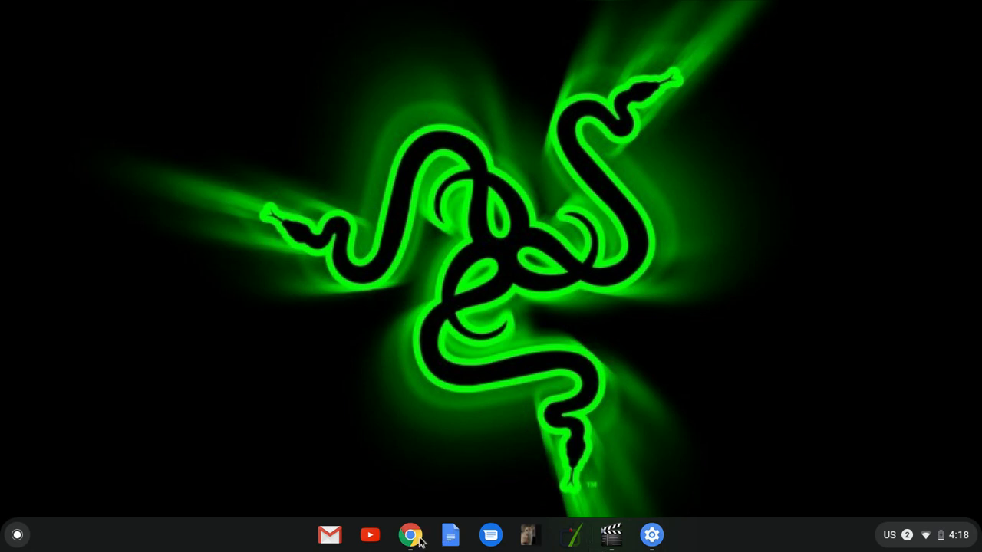
Launch Chrome from the shelf and reach the Android online emulator Web Store listing
left_click(411, 534)
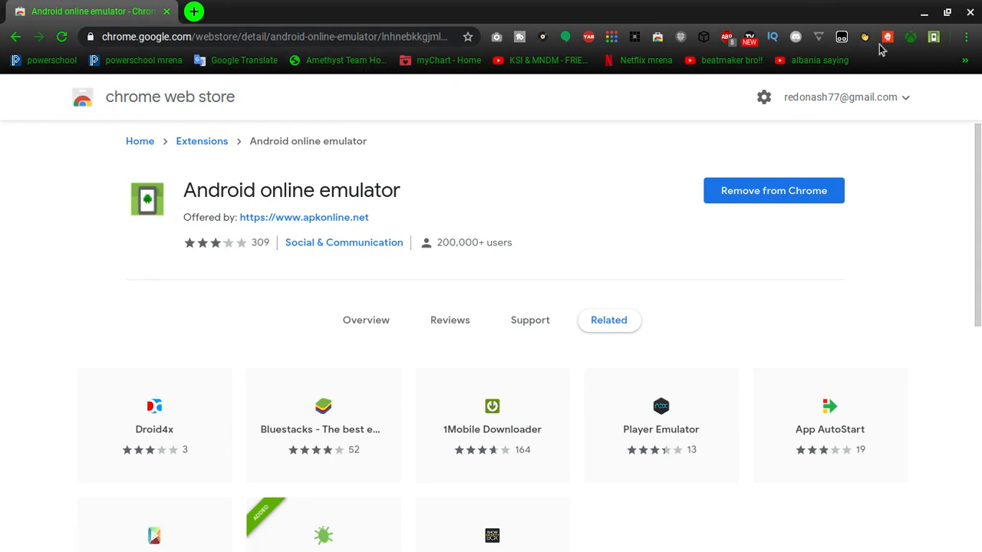
mouse_move(933, 37)
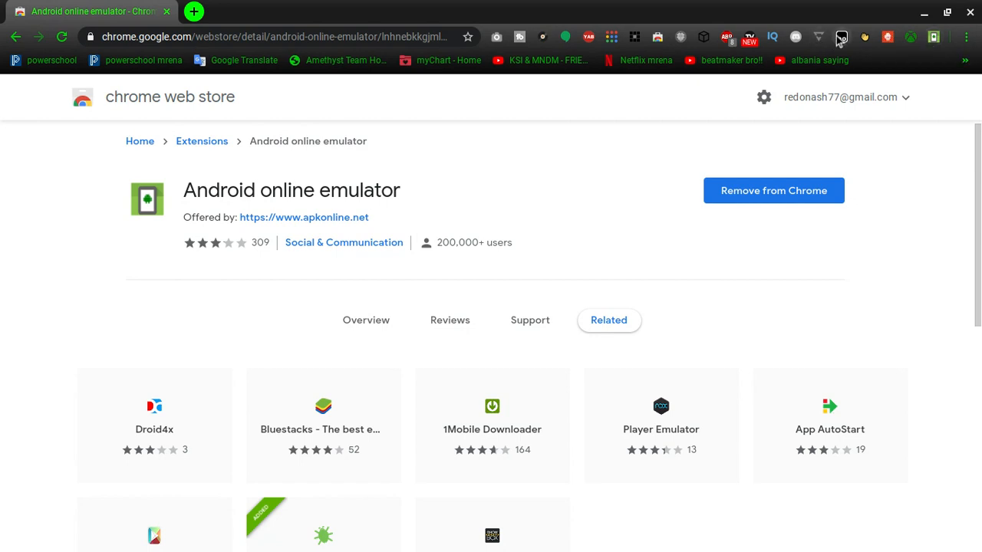
mouse_move(534, 176)
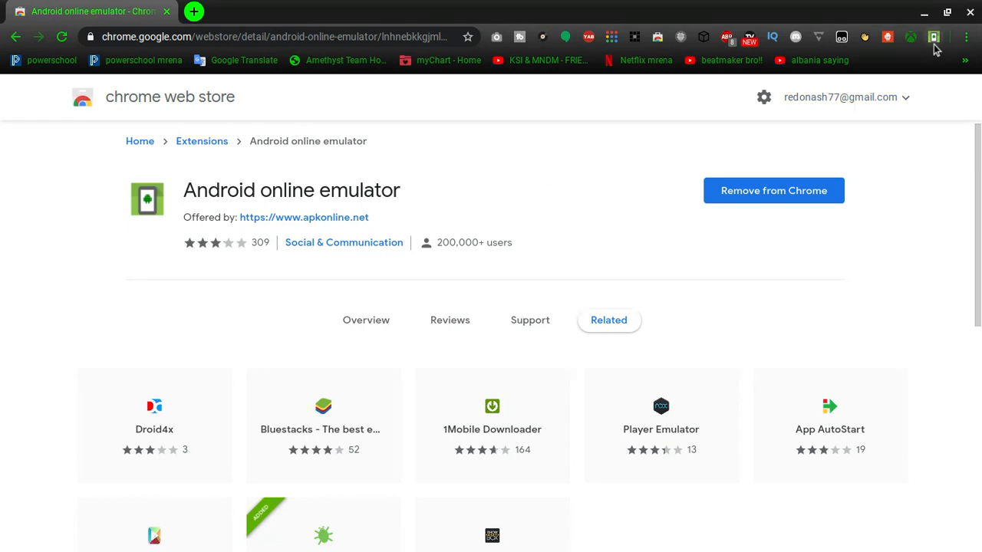
Run the Android online emulator from the toolbar extension menu, landing on ApkOnline's launch page
left_click(933, 37)
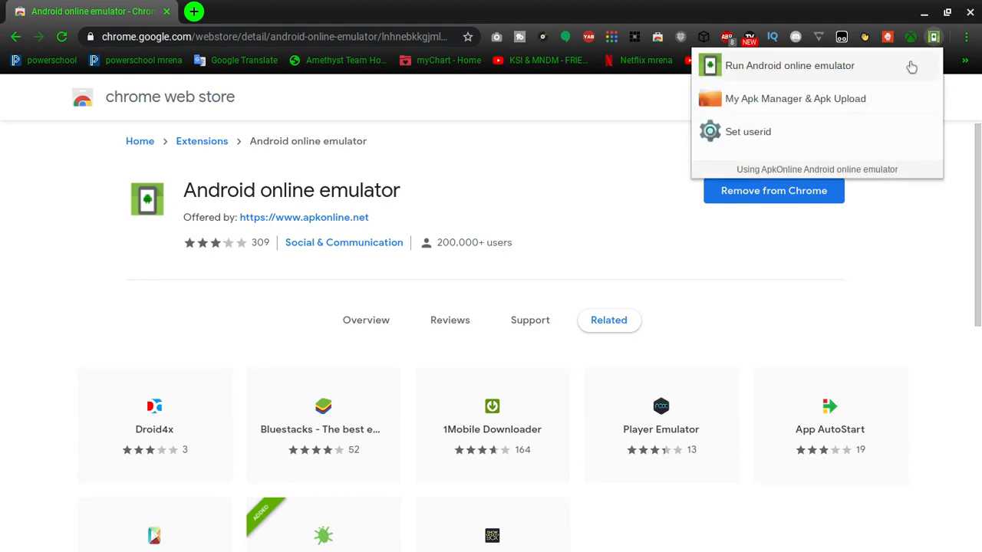
mouse_move(844, 132)
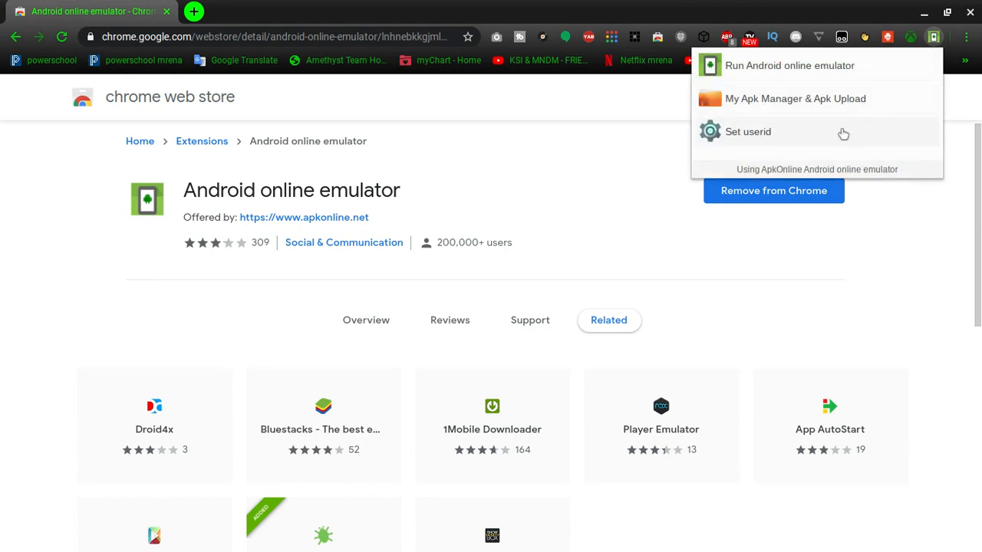
mouse_move(841, 125)
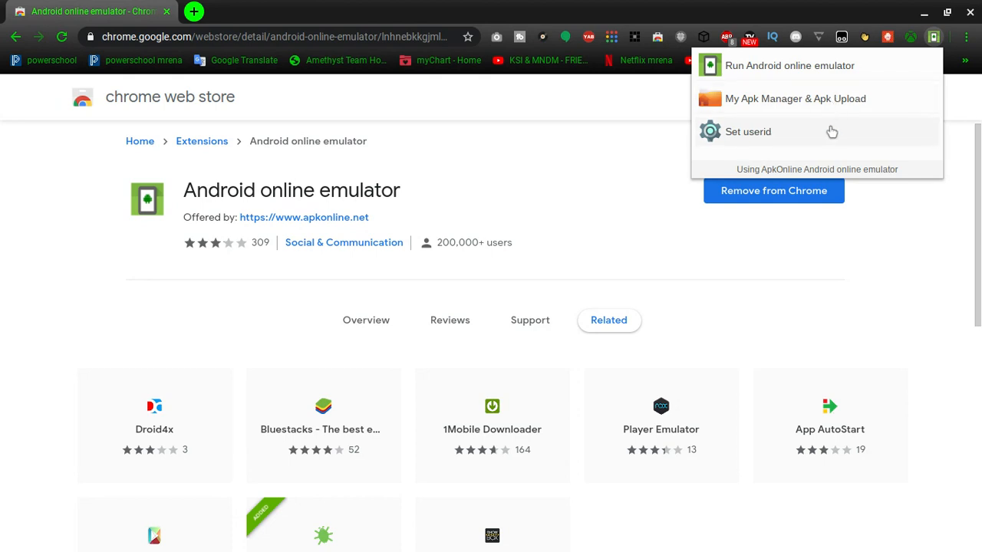
mouse_move(788, 64)
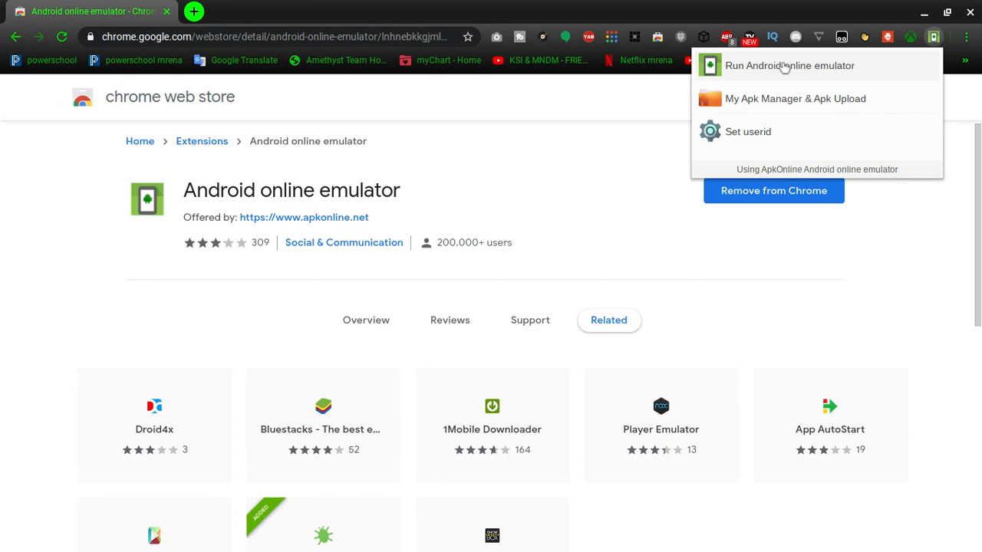
left_click(788, 64)
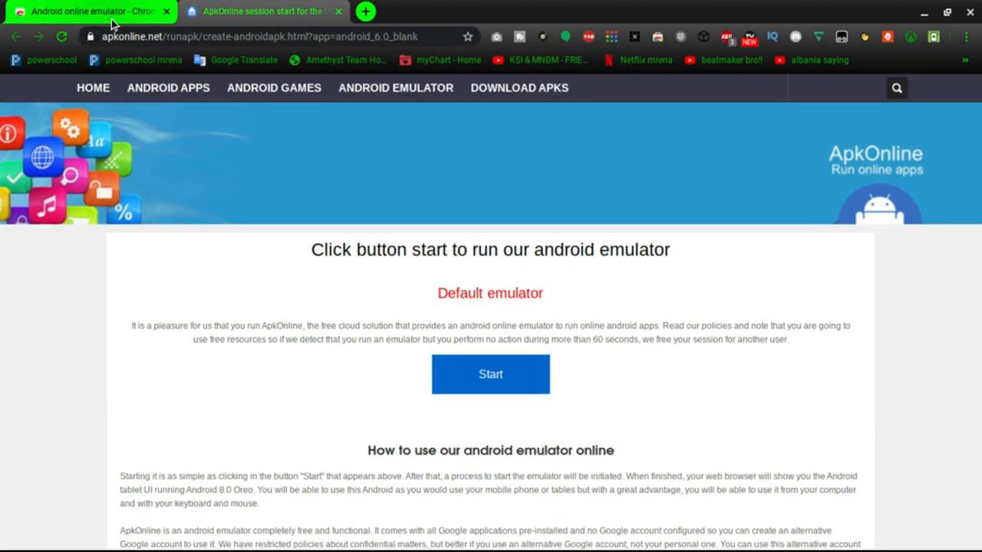
mouse_move(90, 37)
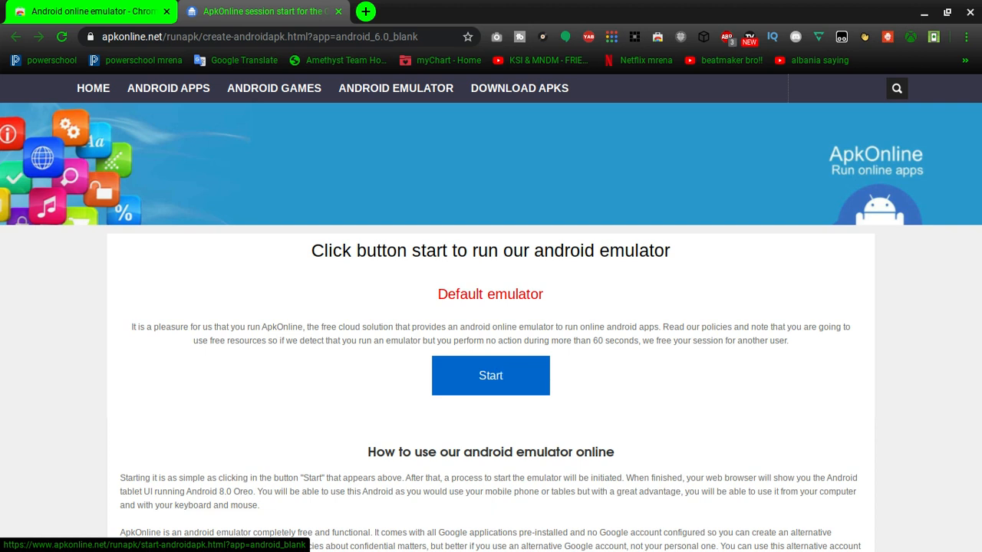
Start the default Android emulator and let it boot to the Google Play sign-in screen
left_click(491, 374)
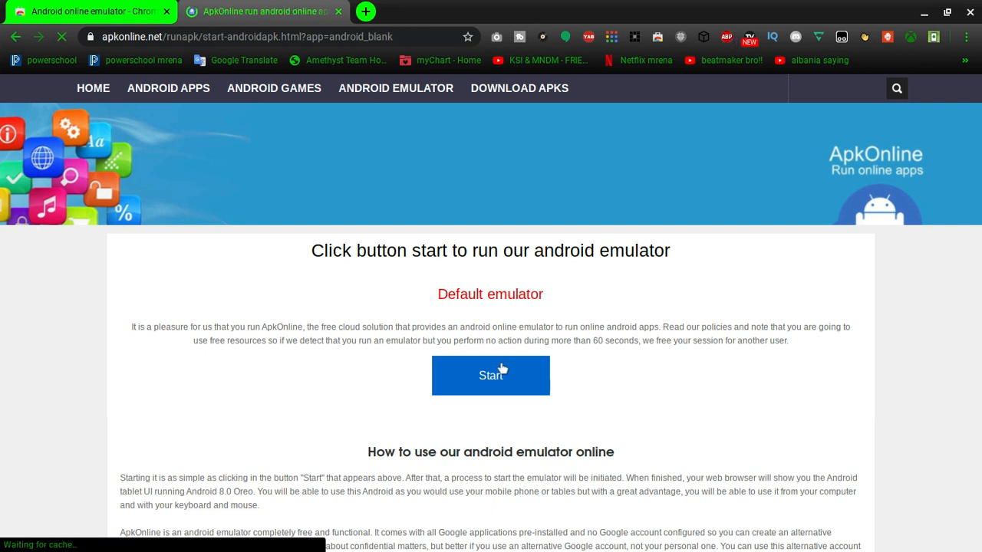
left_click(491, 374)
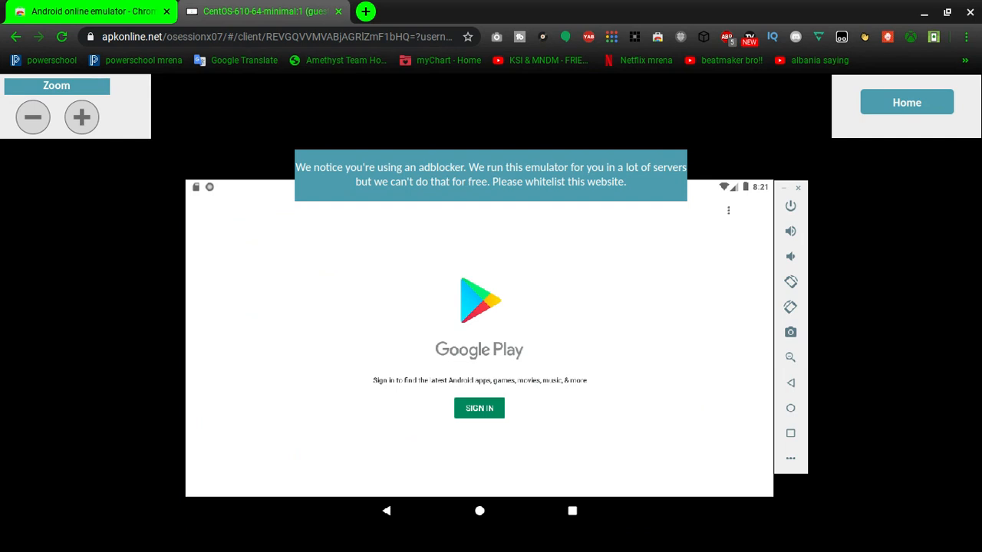
mouse_move(388, 512)
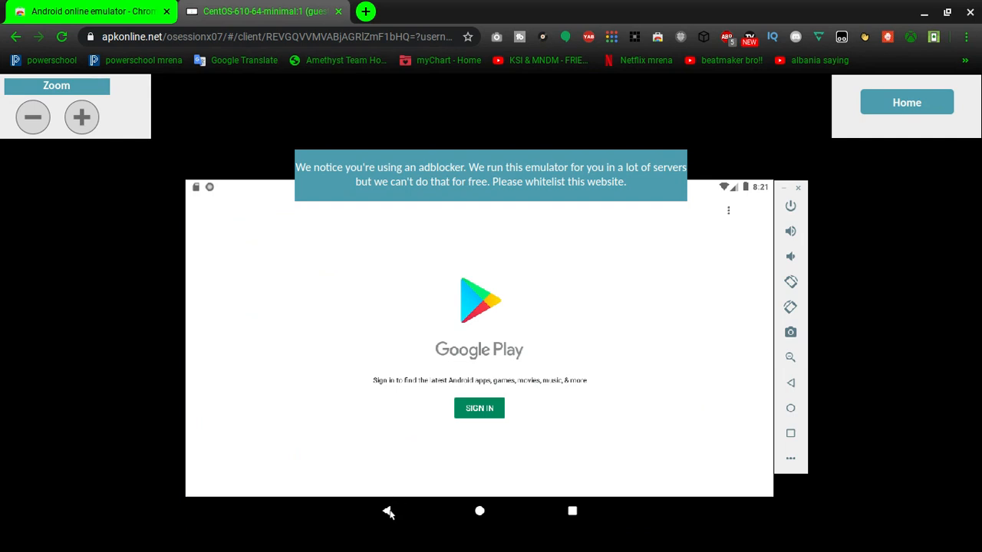
Back out of the Play sign-in and browse the app drawer listing Chrome, Gmail, Play Store and Settings
left_click(478, 511)
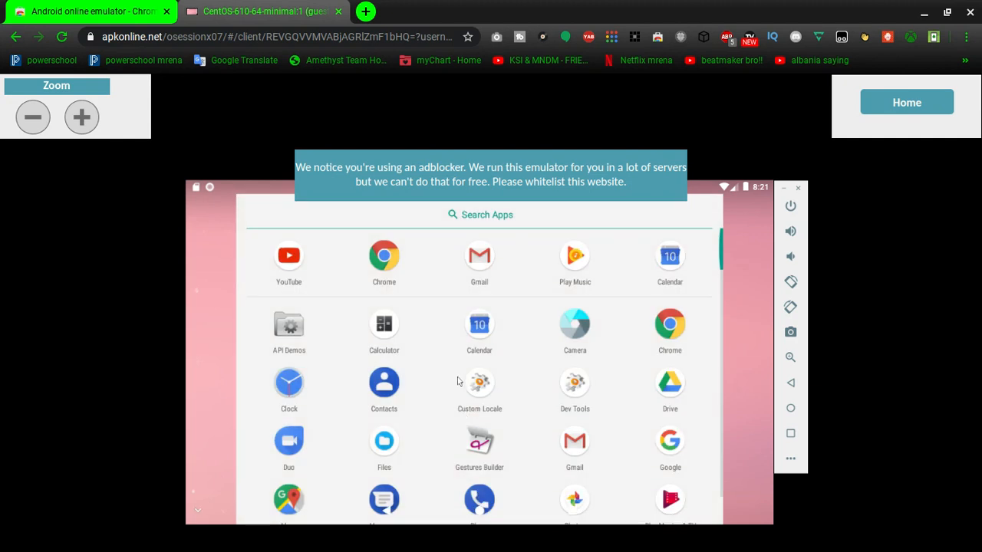
scroll("down", 3)
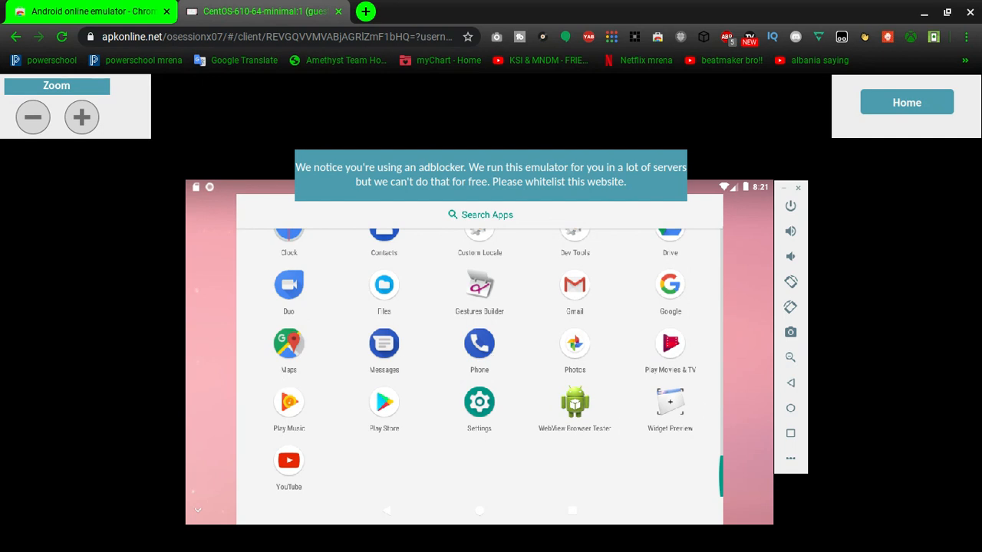
scroll("up", 3)
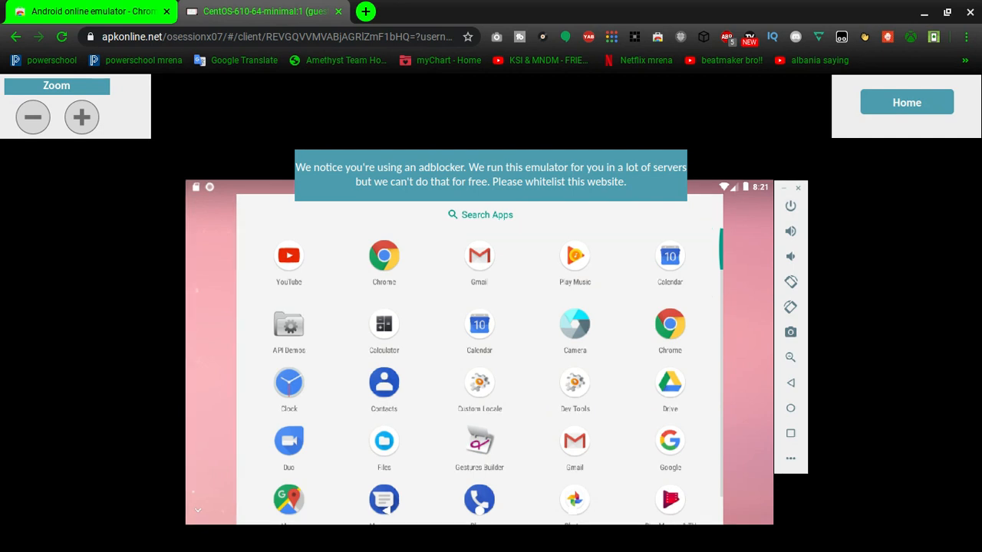
mouse_move(452, 299)
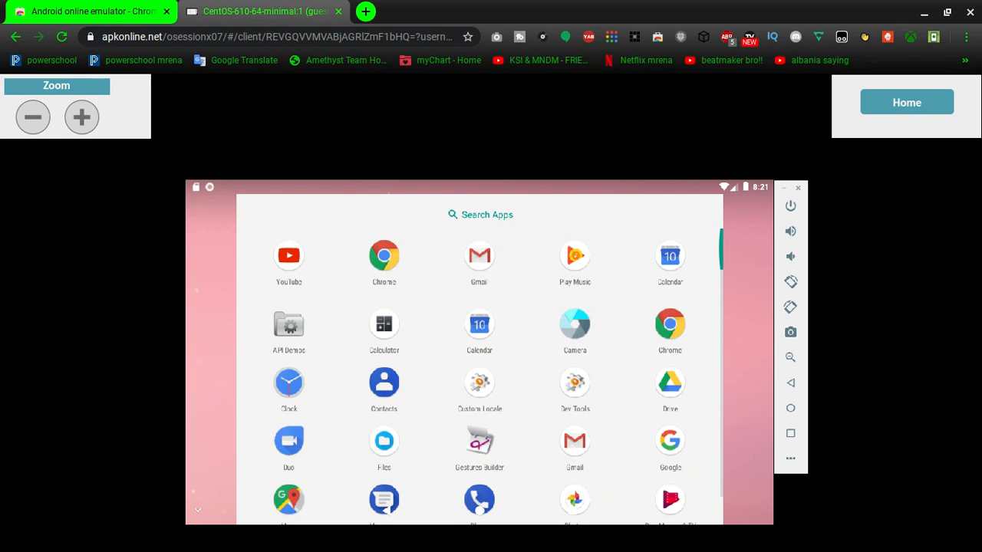
scroll("down", 3)
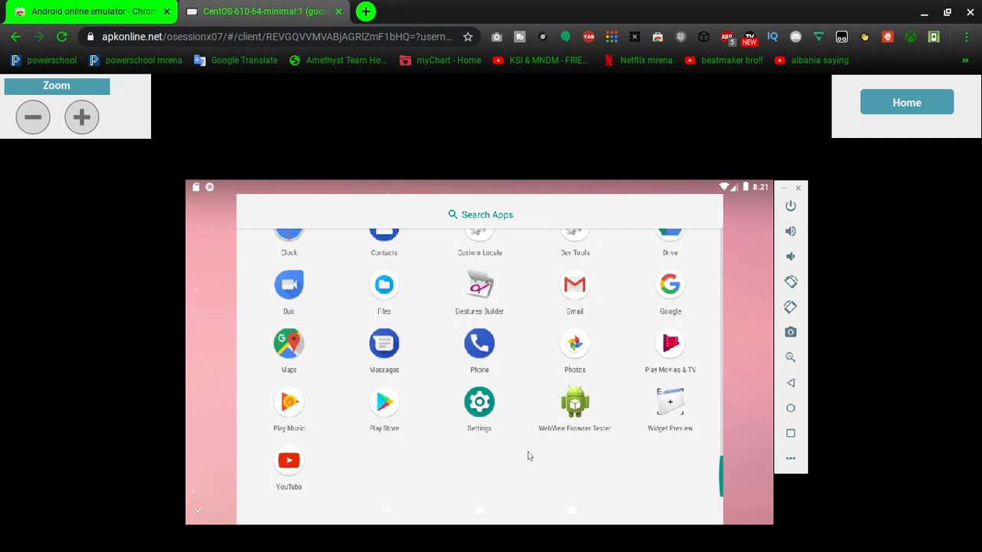
Launch the Android Settings app showing suggestions and categories like Network & internet
left_click(479, 402)
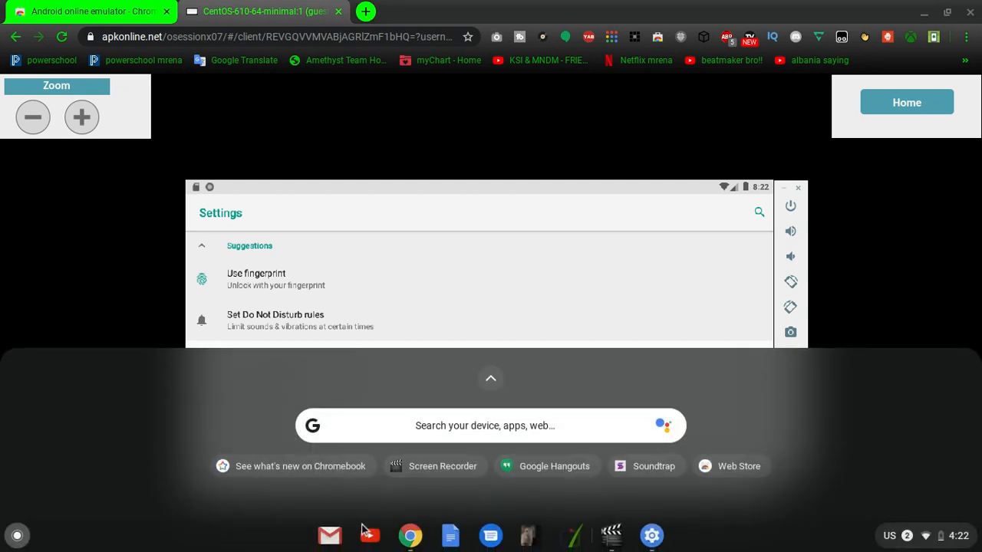
left_click(442, 466)
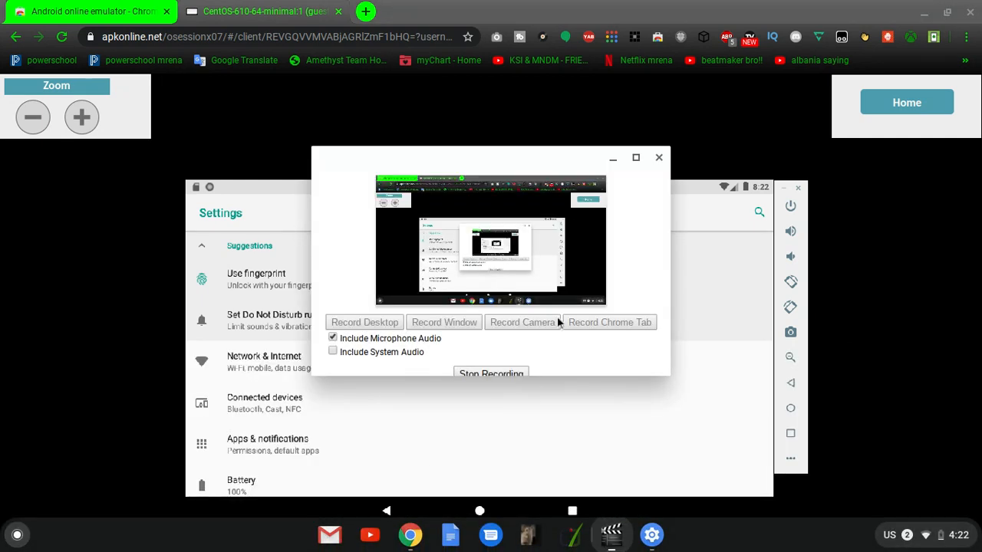